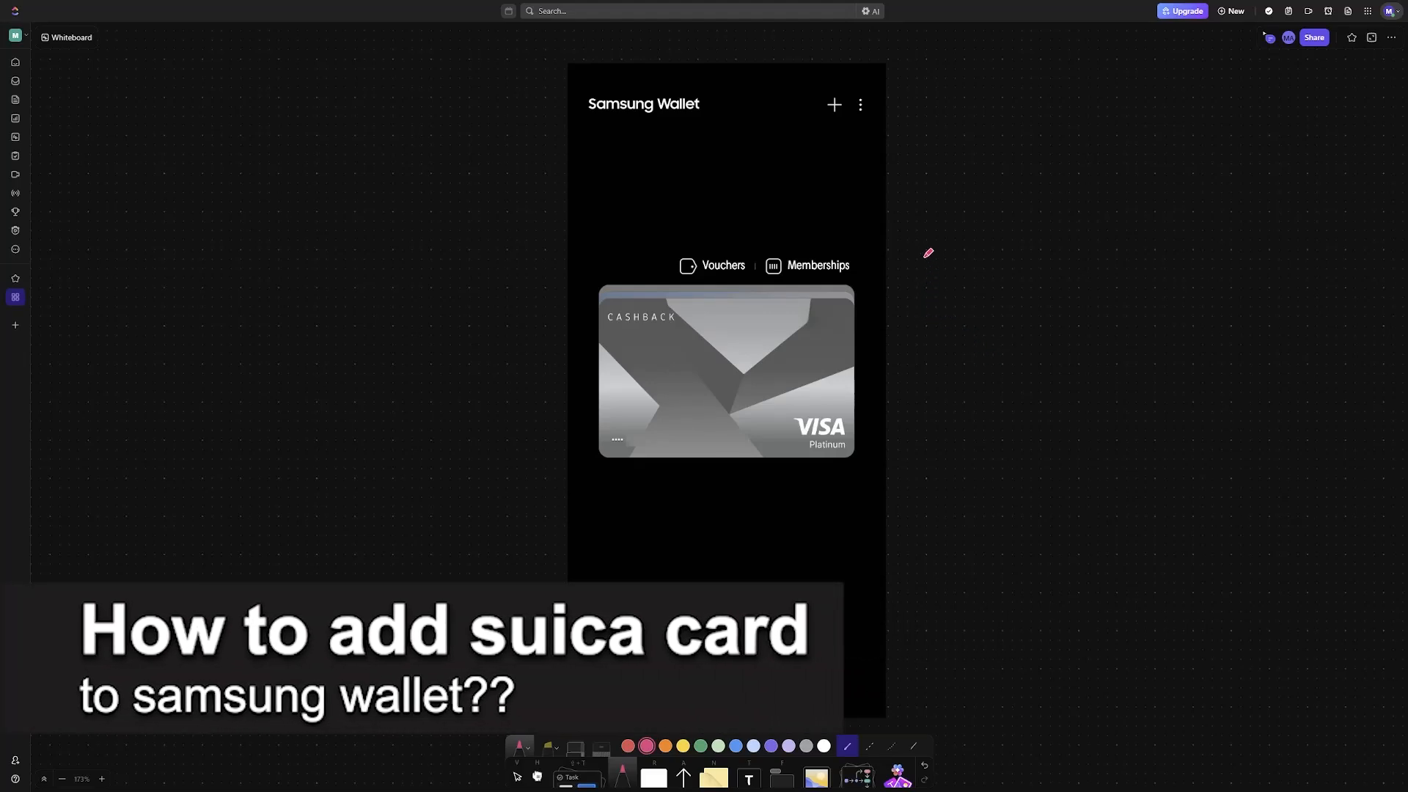
Handwrite 'Suica?' in pink beside the Visa card and underline the Samsung Wallet title
drag(912, 278, 1015, 288)
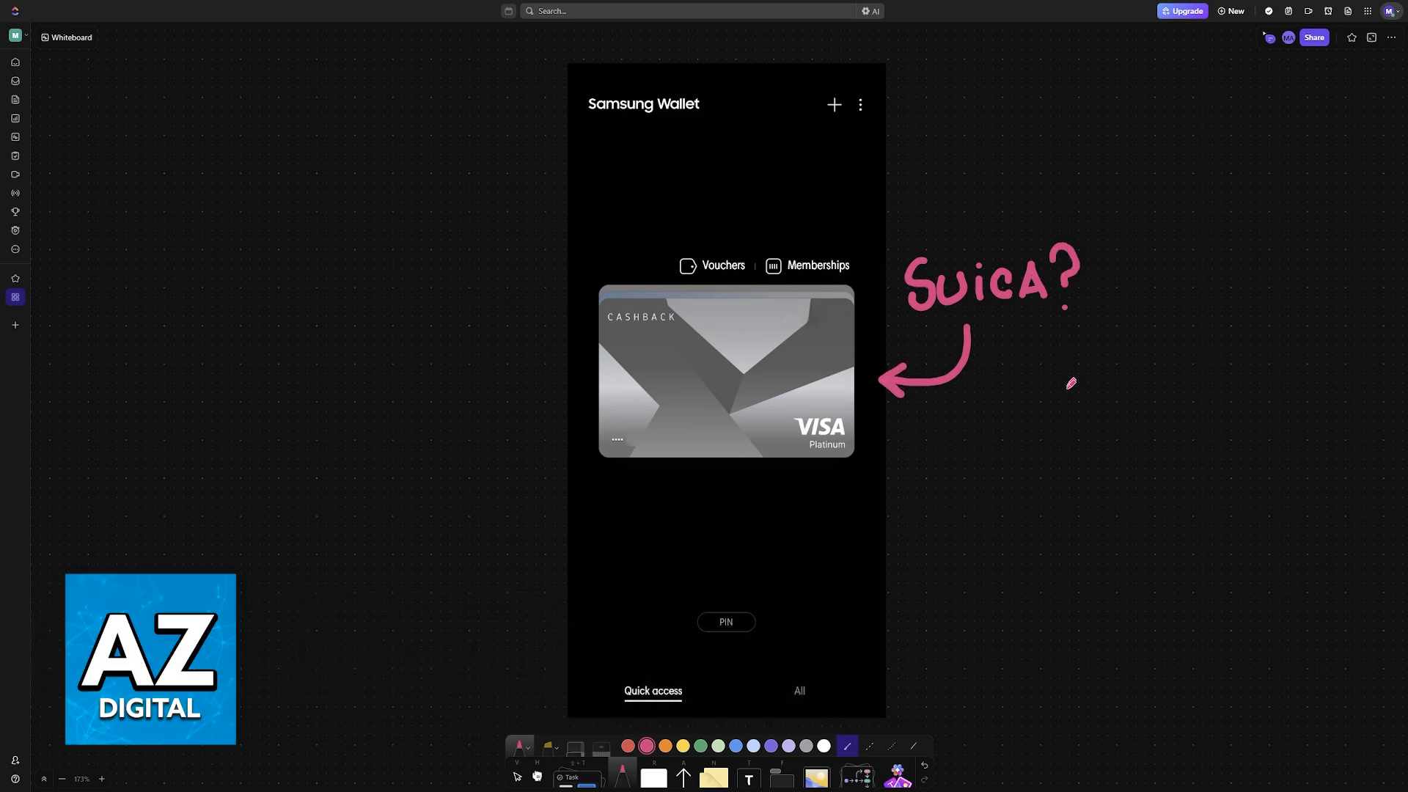
mouse_move(580, 121)
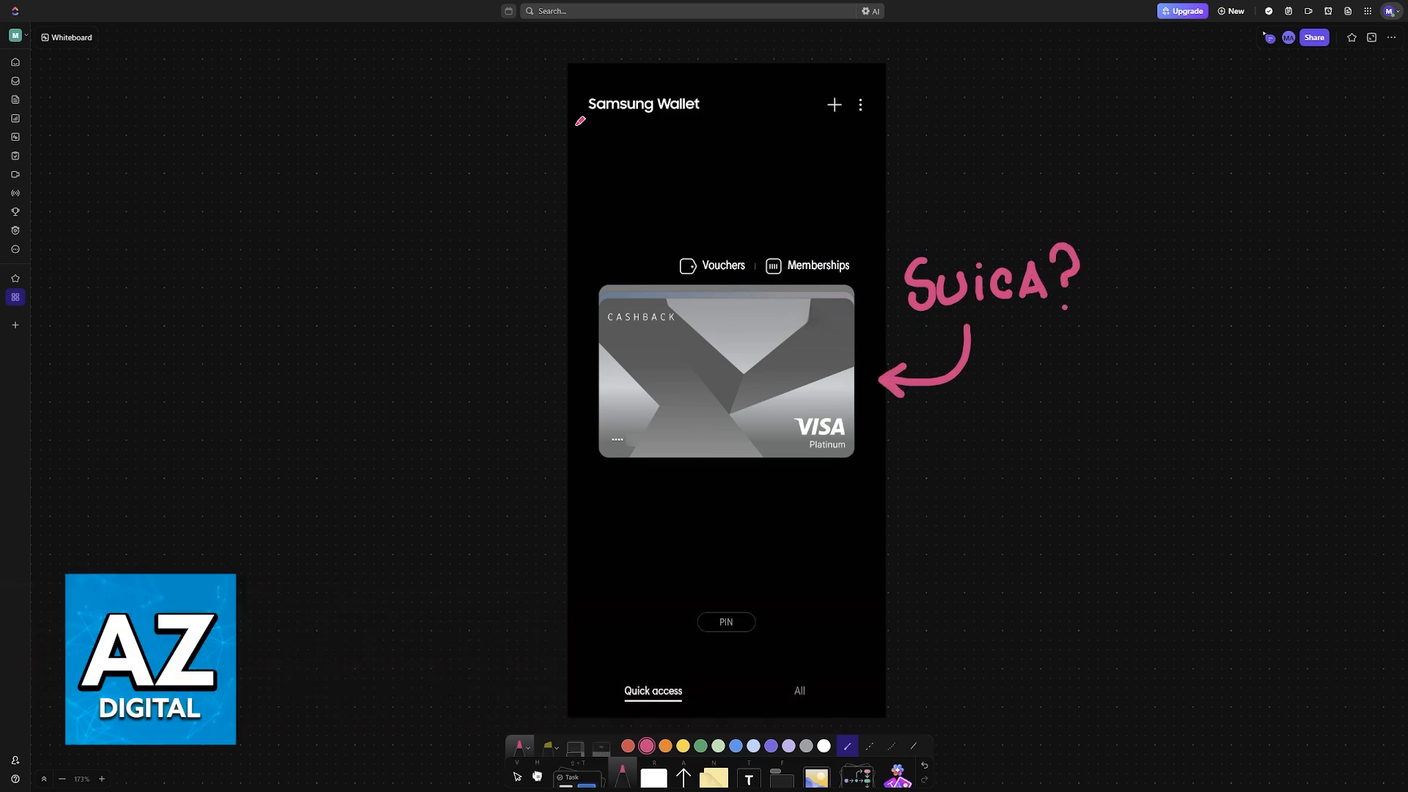
drag(579, 127, 728, 125)
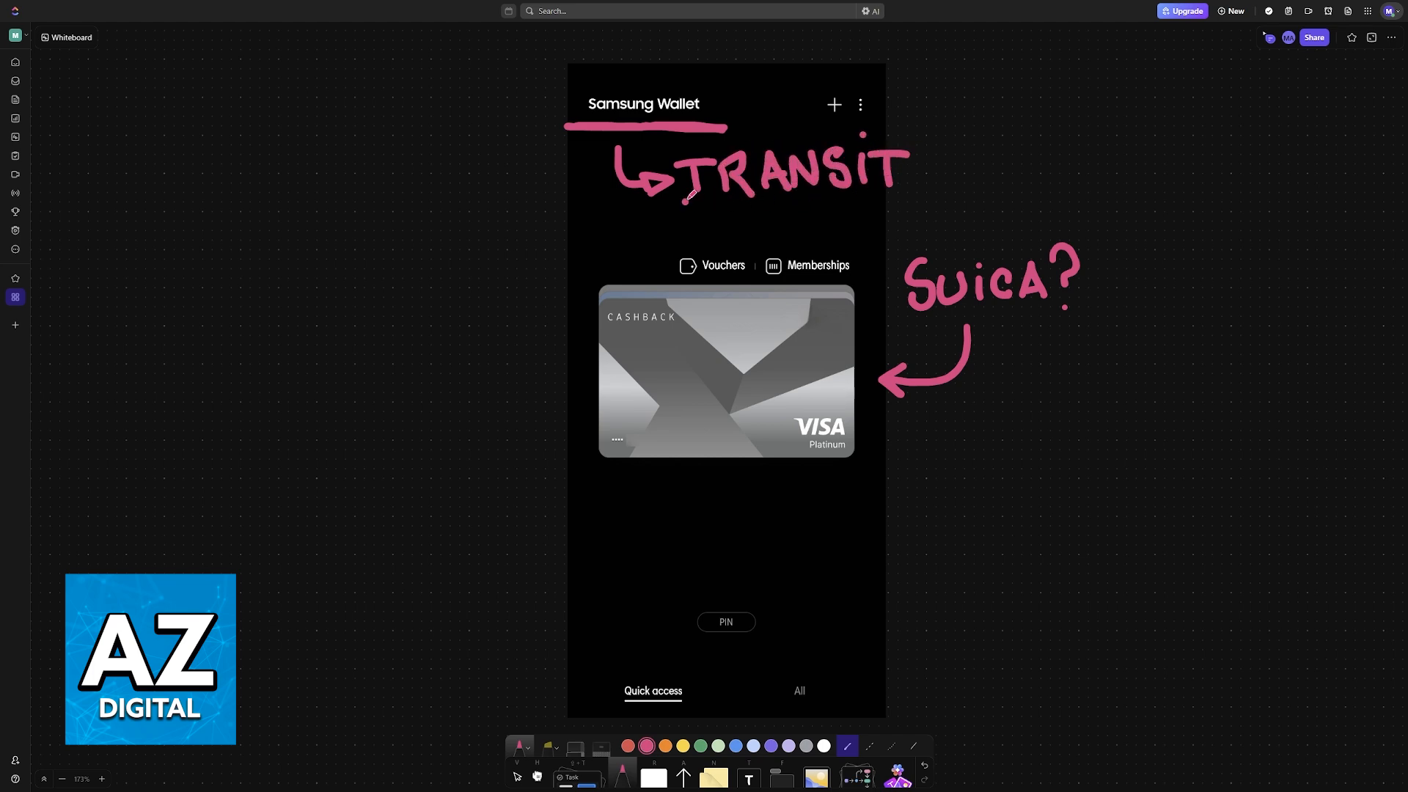
Write 'TRANSIT' in pink under the title and draw a contactless symbol beside it
drag(683, 194, 905, 189)
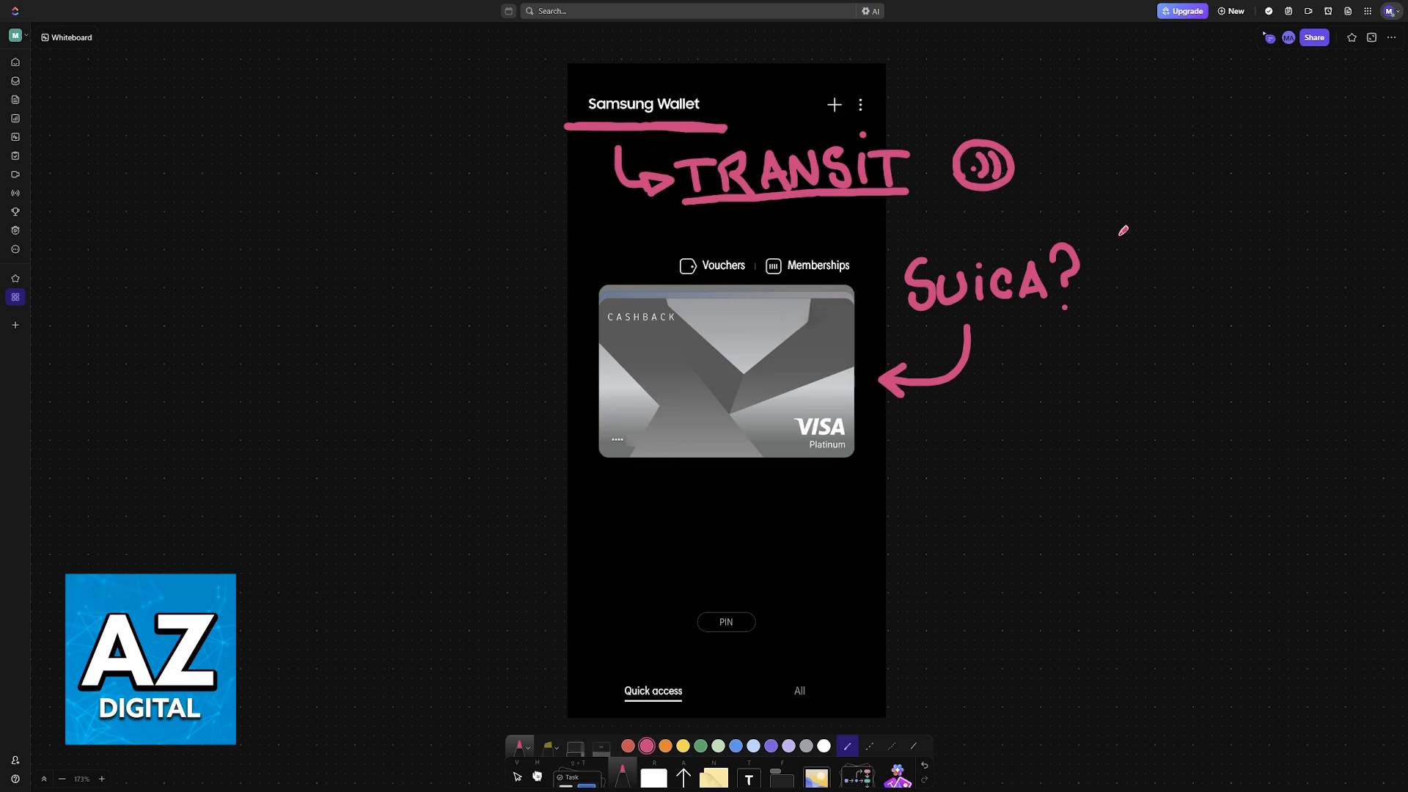
drag(907, 324, 1078, 319)
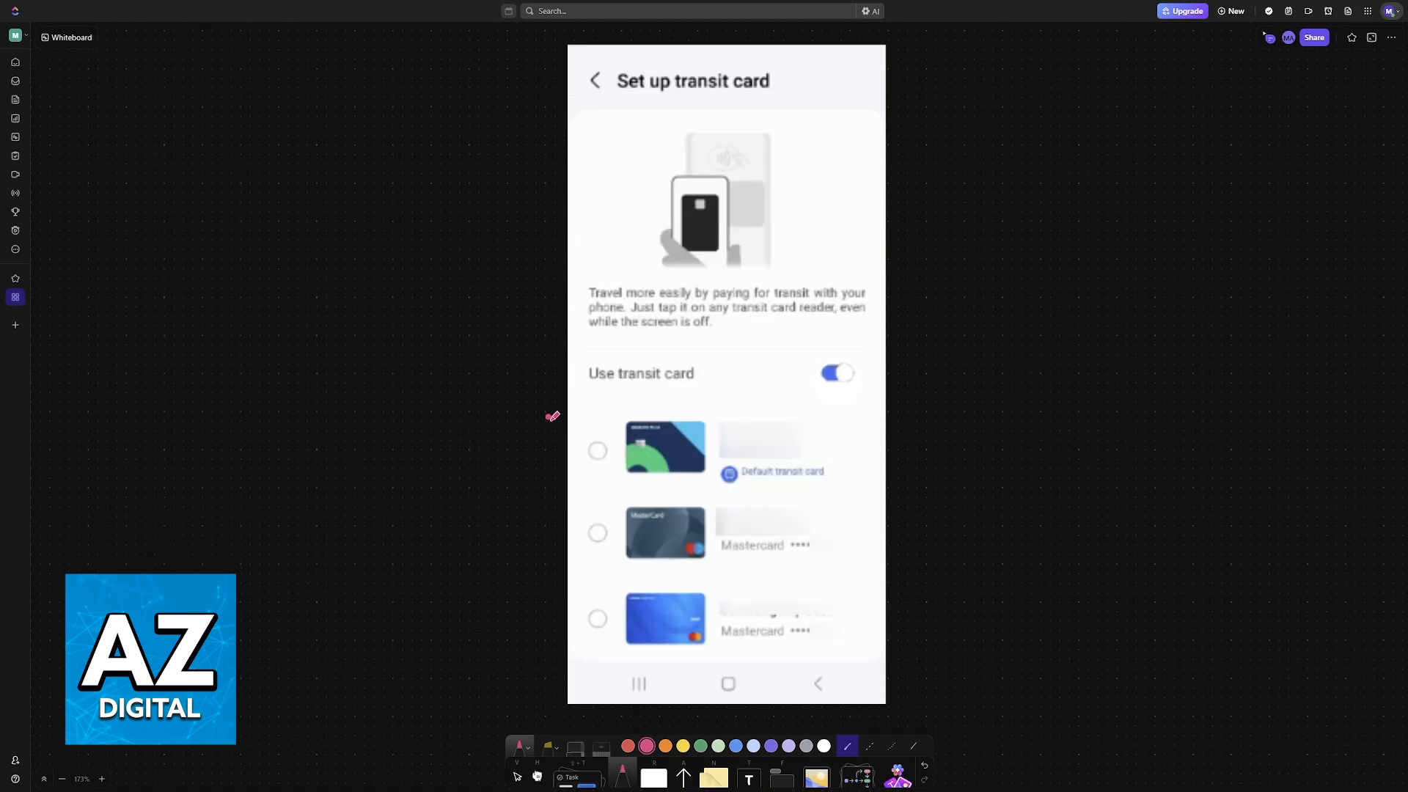
Draw a pink downward arrow along the card list and write 'SUICA' above it
drag(549, 416, 549, 611)
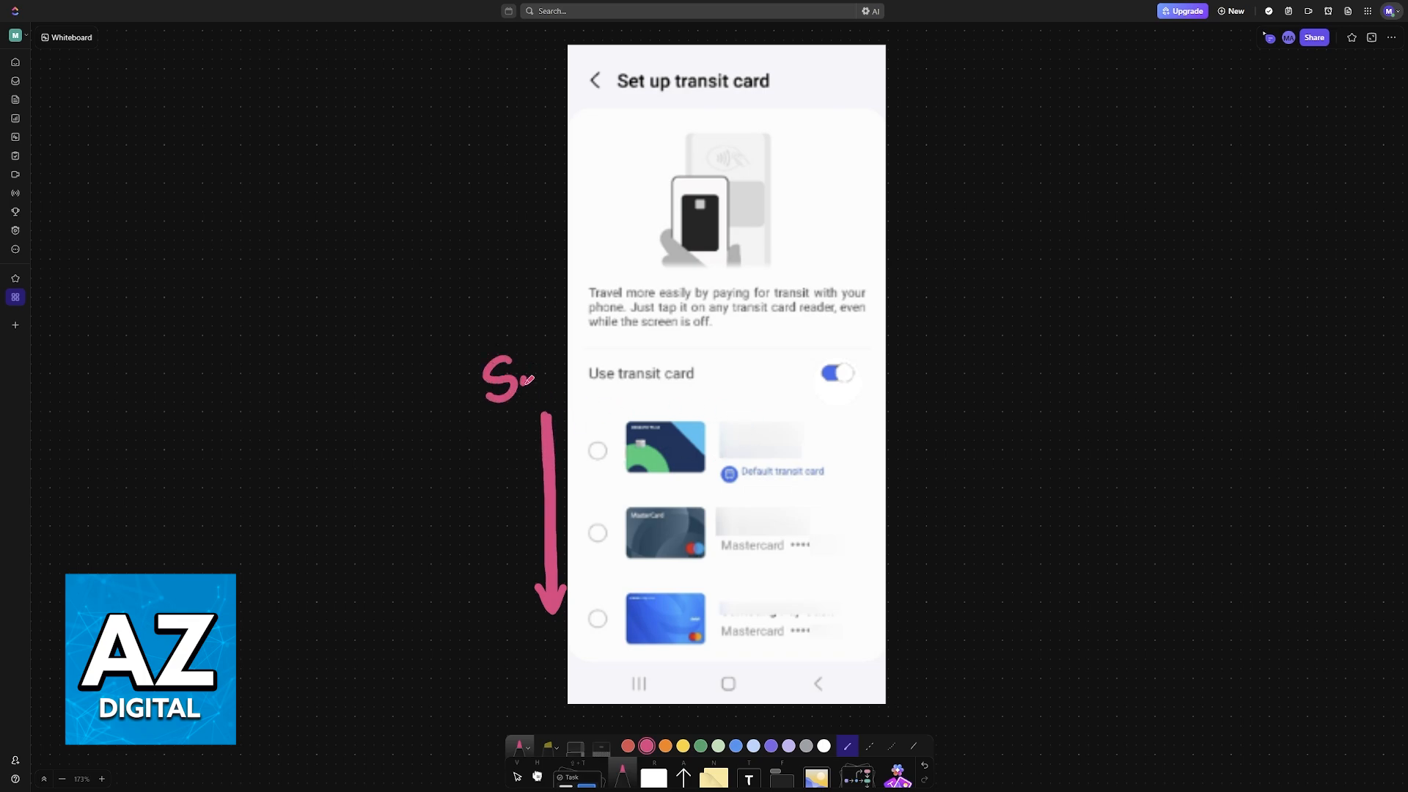
text(SUICA)
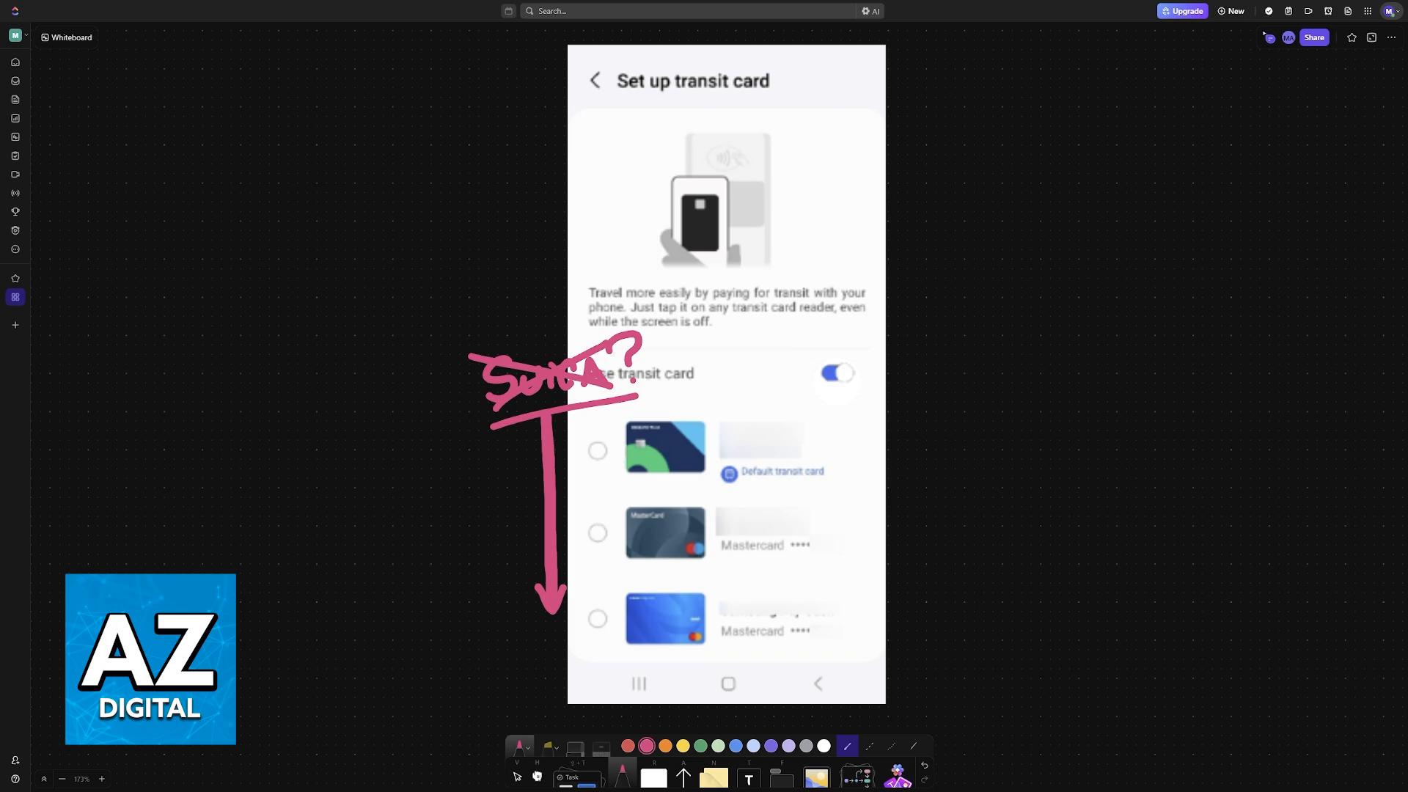
mouse_move(967, 380)
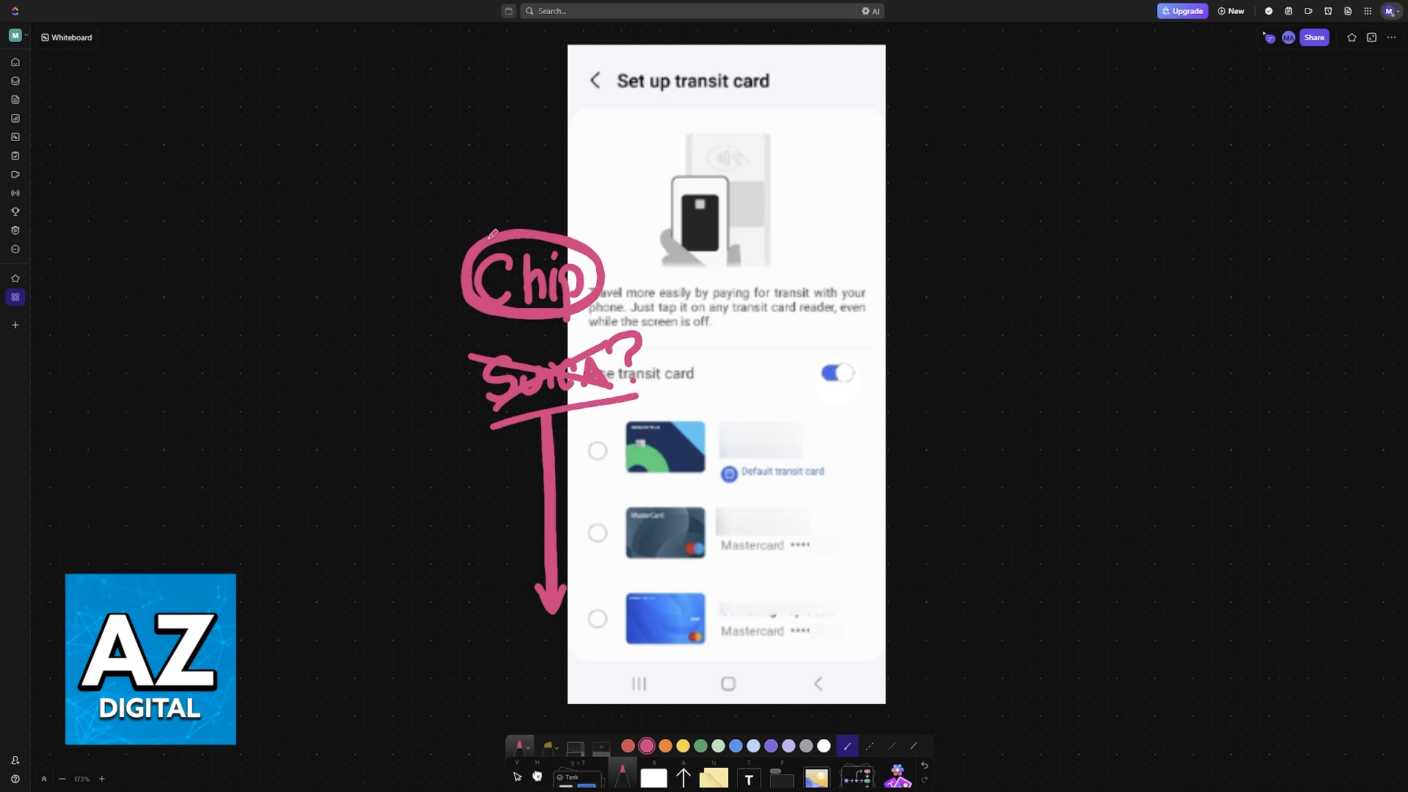
Circle the pink word 'Chip' and scroll down toward the transit card description
drag(620, 265, 643, 332)
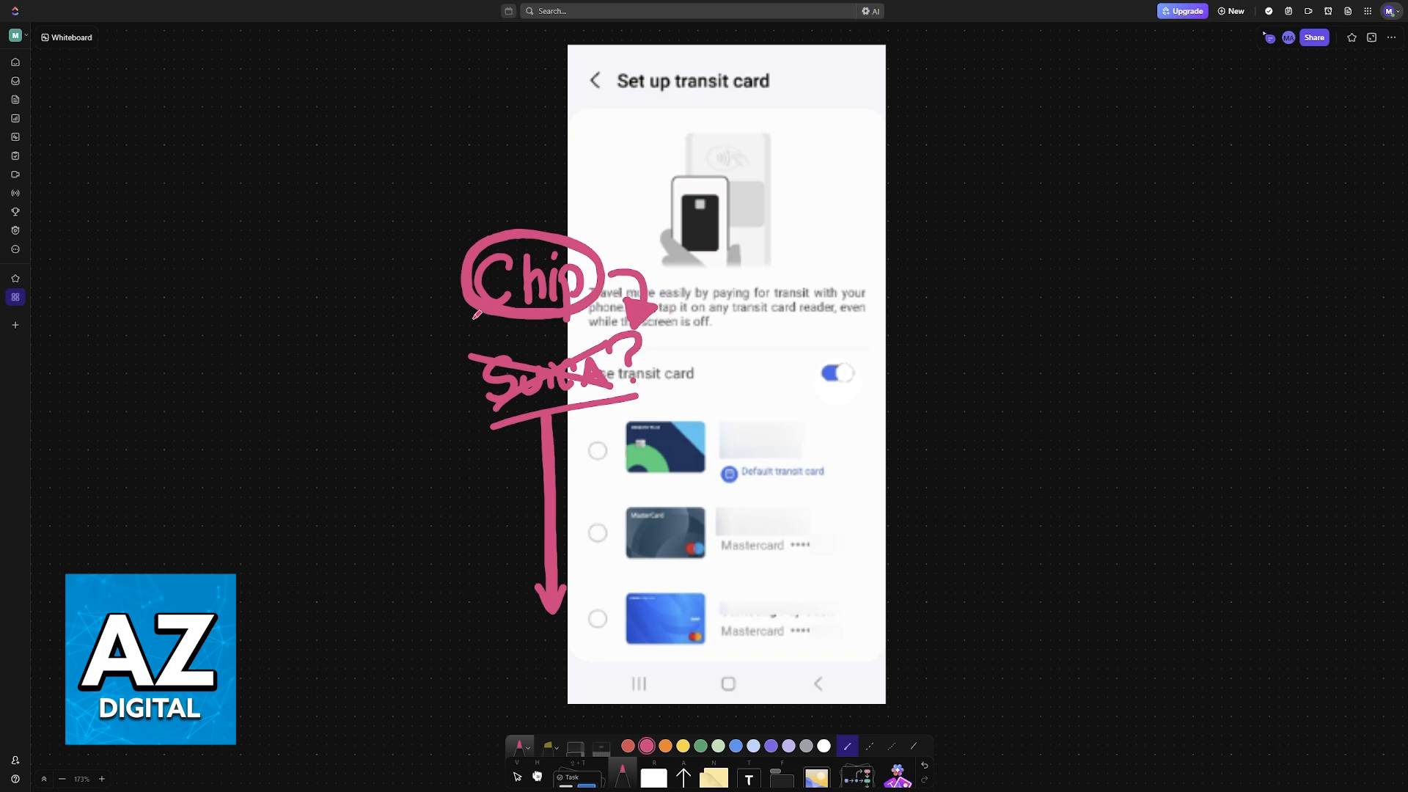
scroll(down, 3)
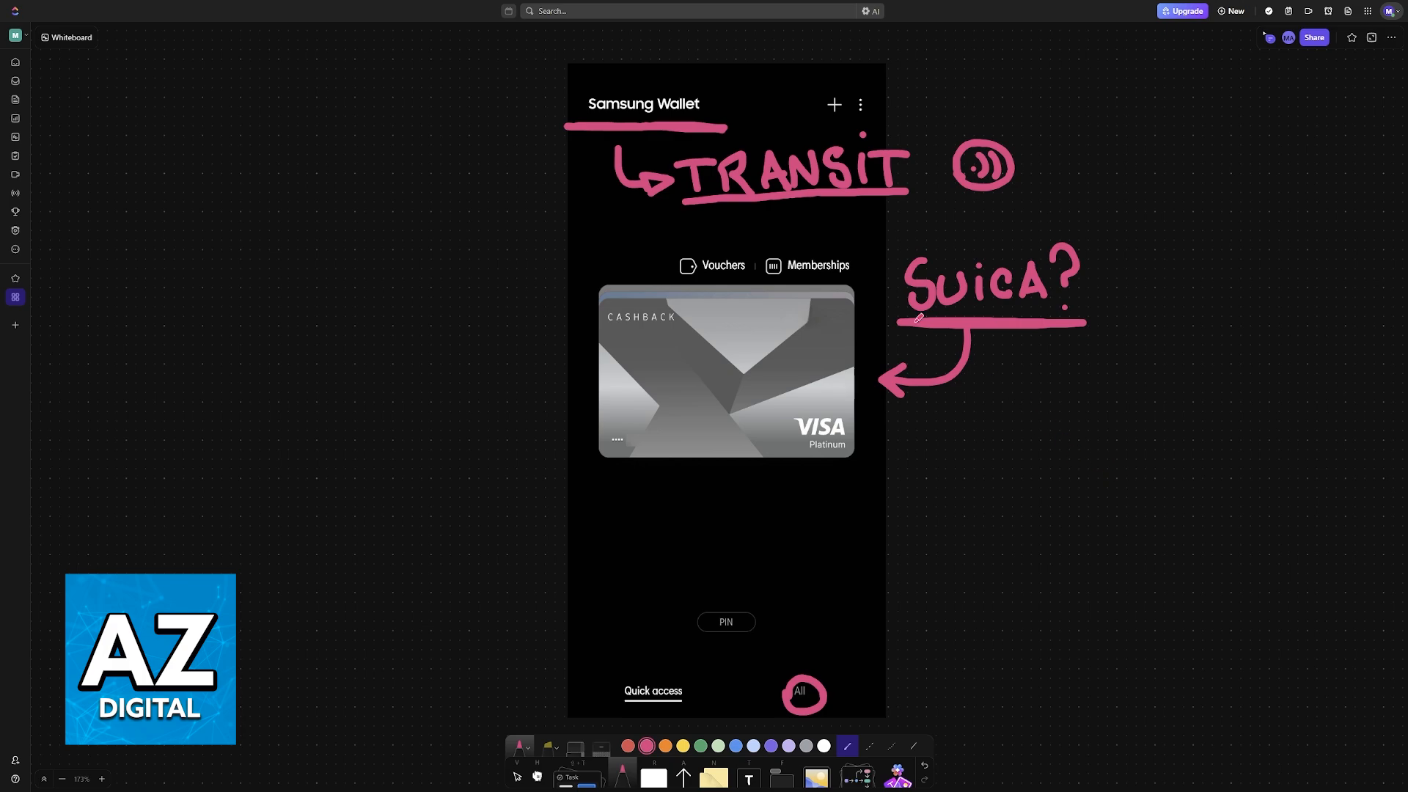
Strike through the pink 'Suica?' note beside the Samsung Wallet card
drag(871, 248, 1087, 324)
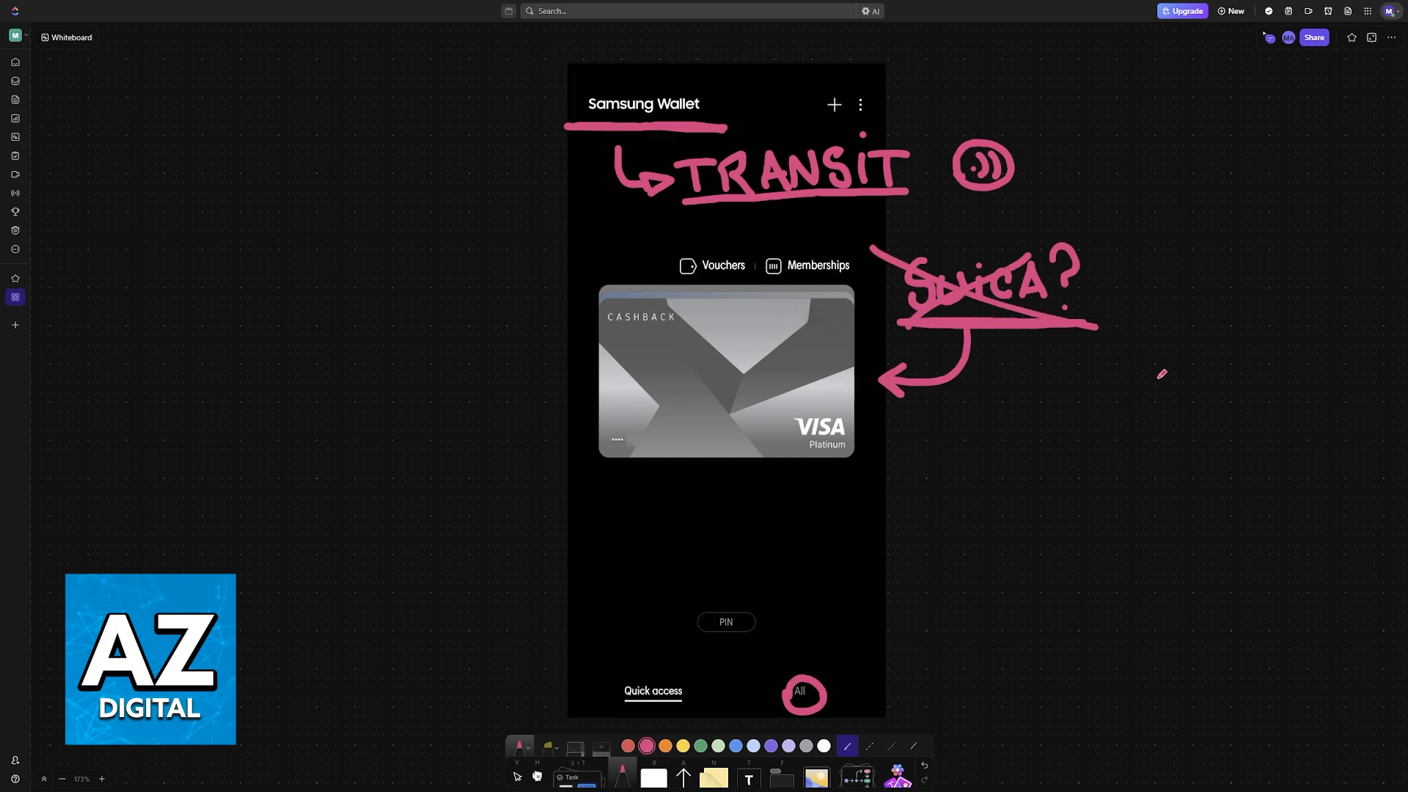